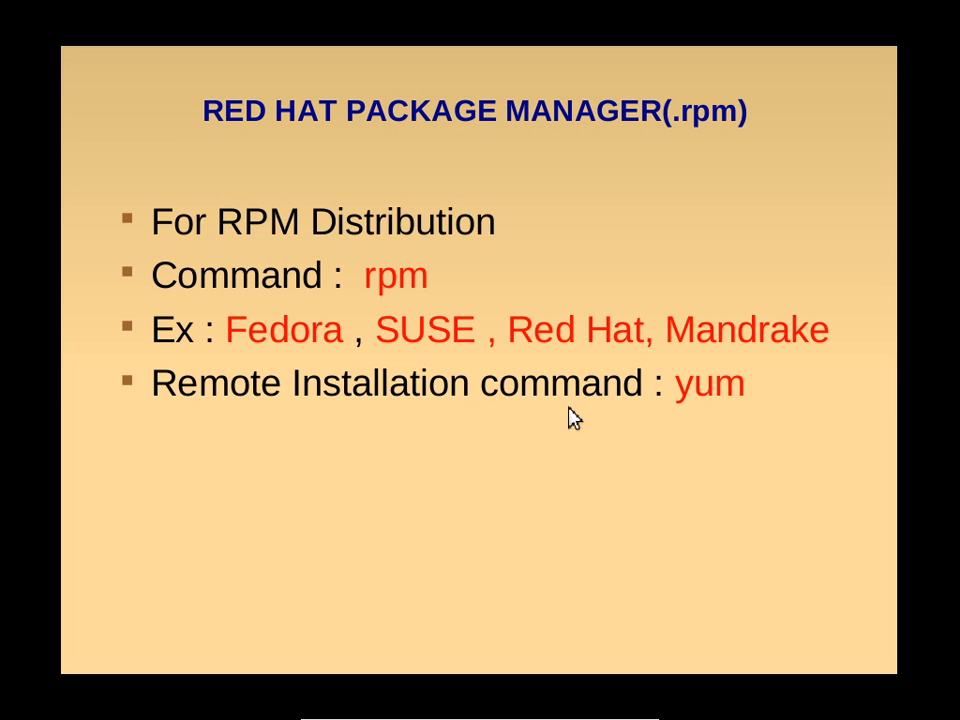
Advance from the Red Hat Package Manager slide to the Source Installation slide with tar commands.
key(Right)
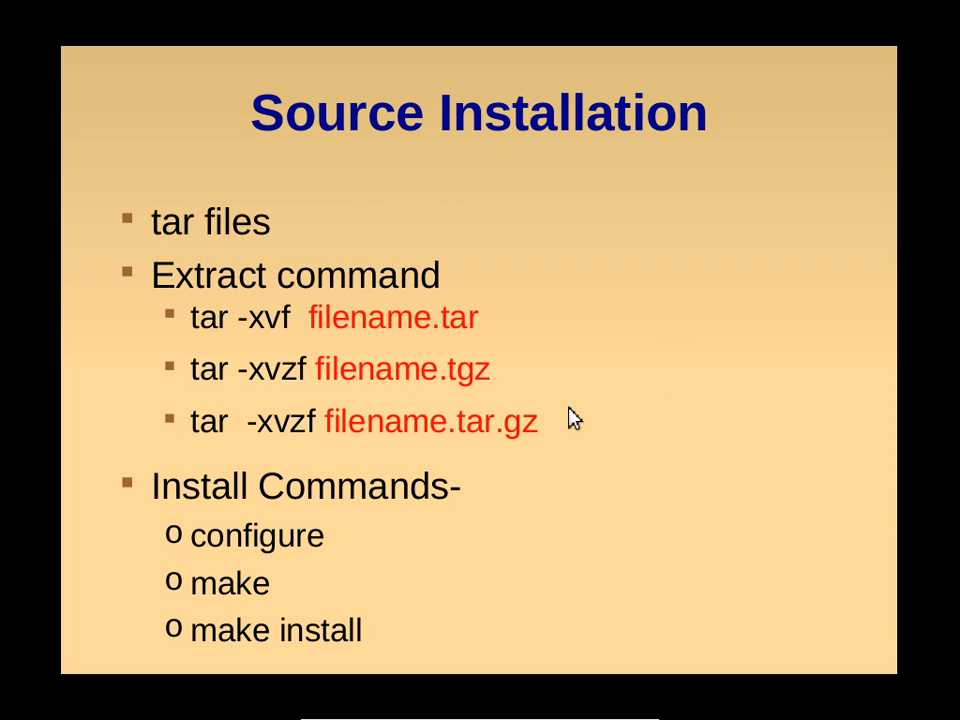